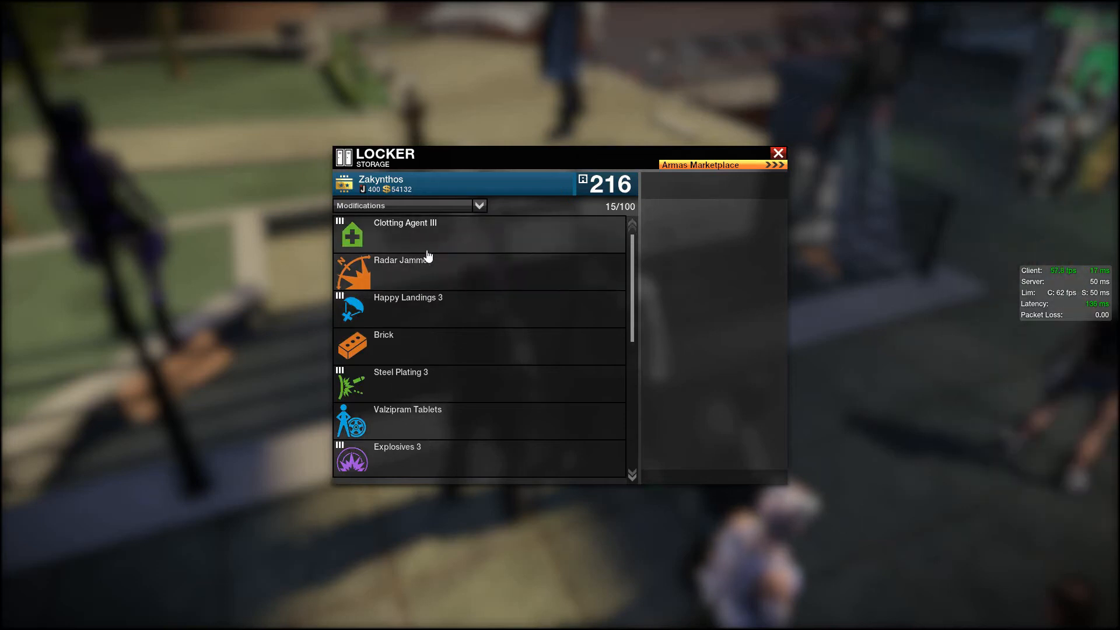
- Scroll the stored modifications and view the Valzipram Tablets details
{"action": "scroll", "scroll_direction": "down", "scroll_amount": 3}
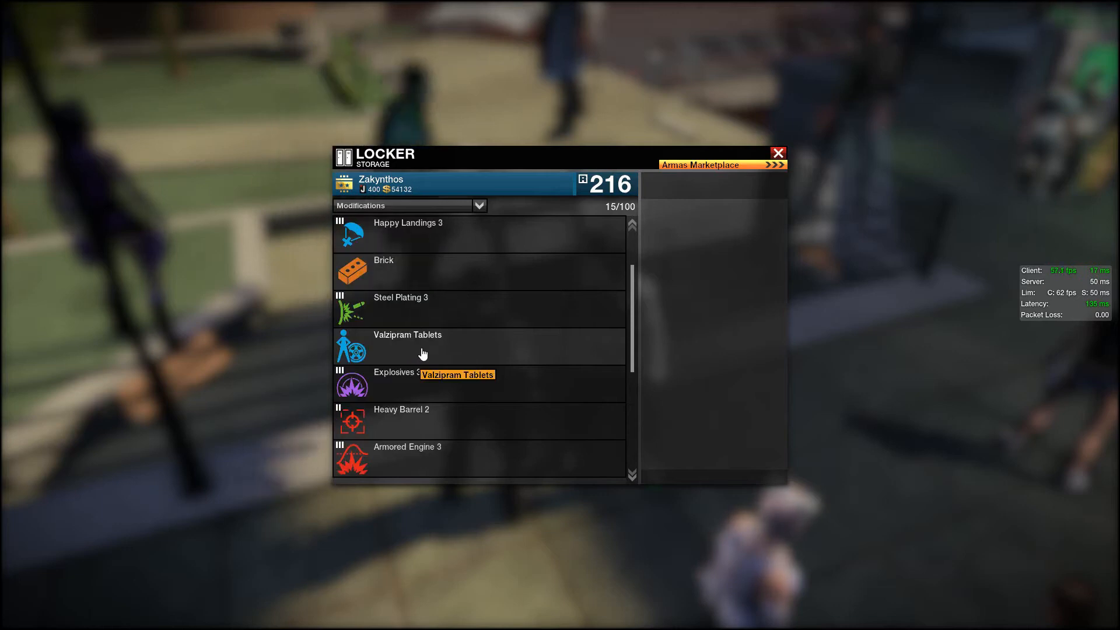
{"action": "left_click", "coordinate": [407, 346]}
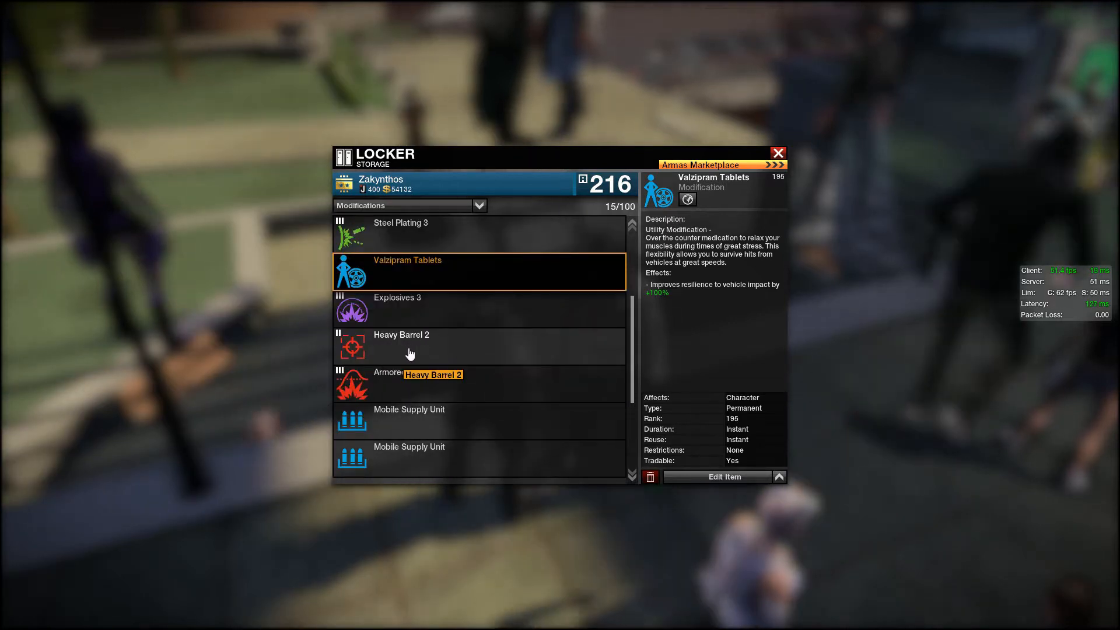
{"action": "scroll", "scroll_direction": "down", "scroll_amount": 3}
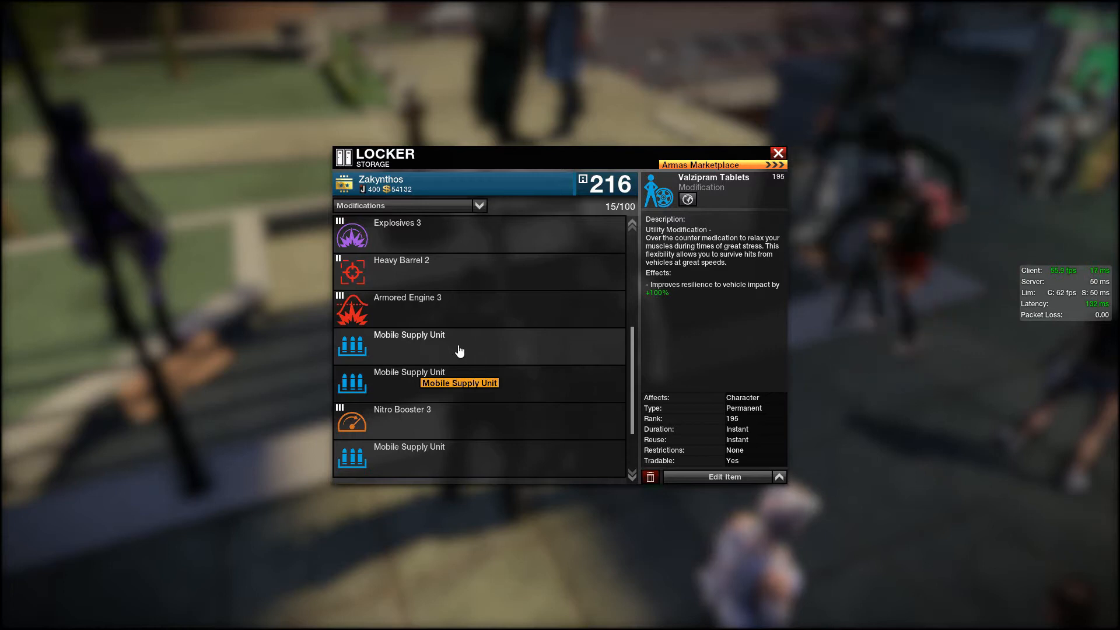
{"action": "scroll", "scroll_direction": "down", "scroll_amount": 3}
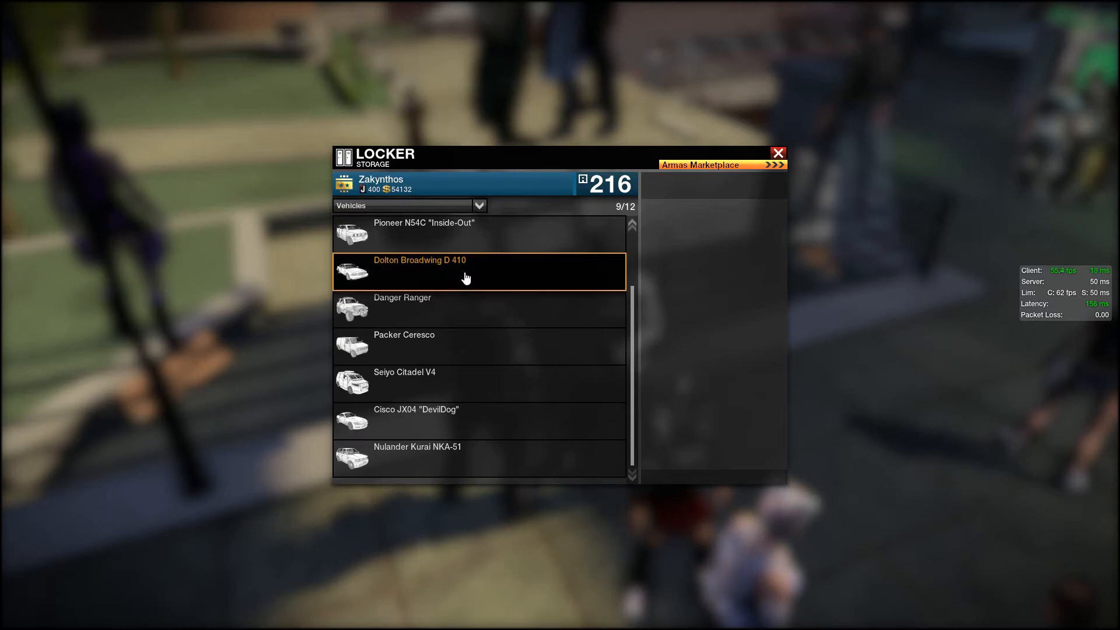
- View stats for Dolton Broadwing D 410, Danger Ranger, Packer Ceresco and Nulander Kurai NKA-51
{"action": "left_click", "coordinate": [419, 270]}
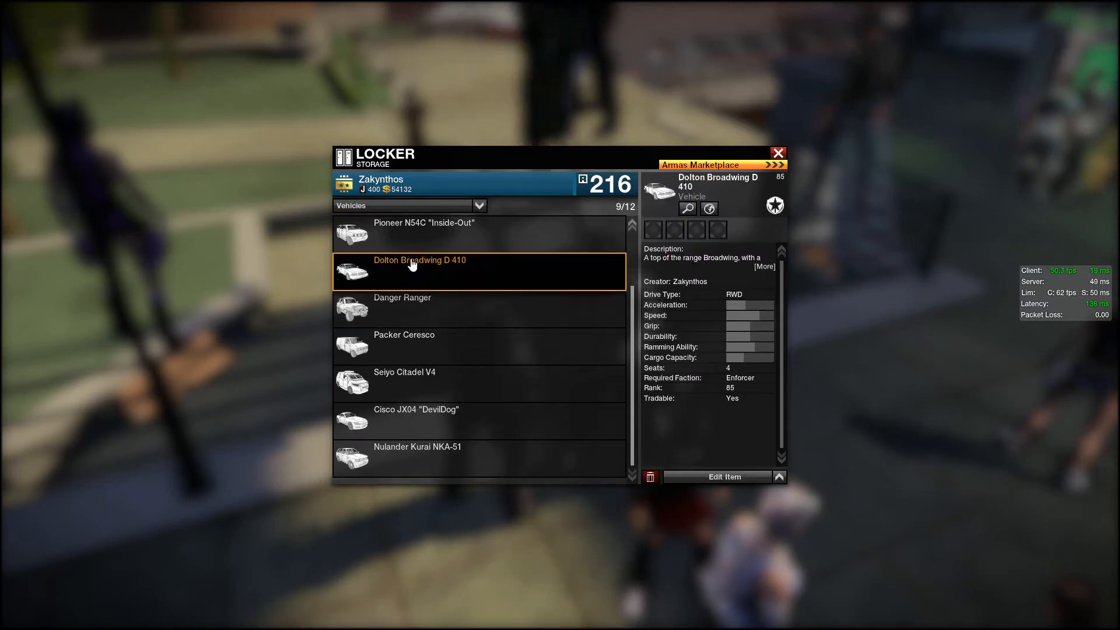
{"action": "left_click", "coordinate": [479, 308]}
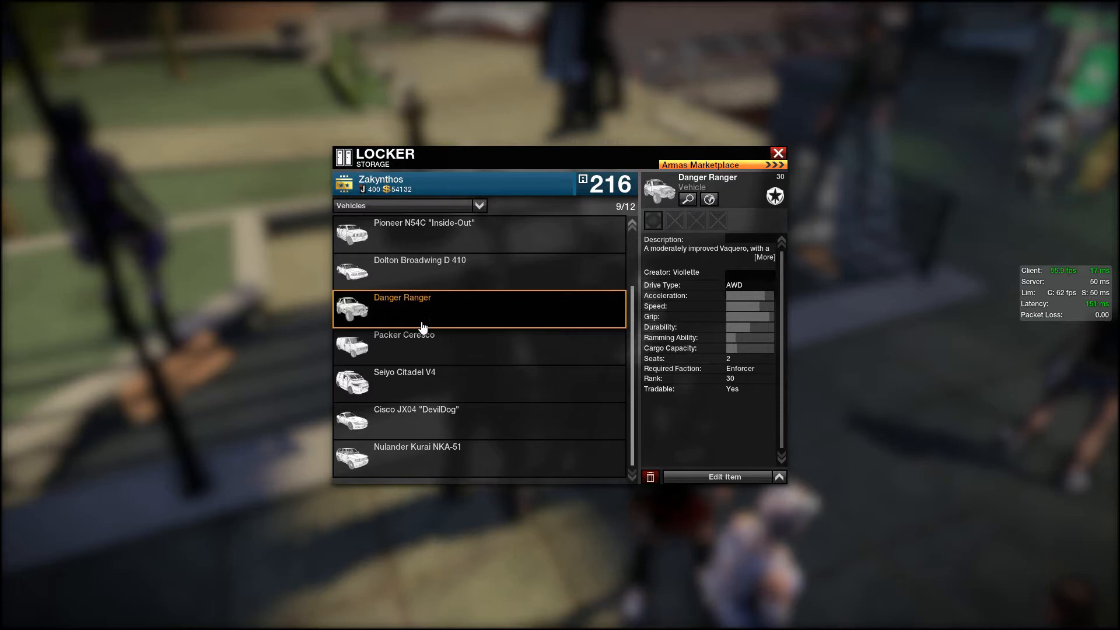
{"action": "left_click", "coordinate": [404, 346]}
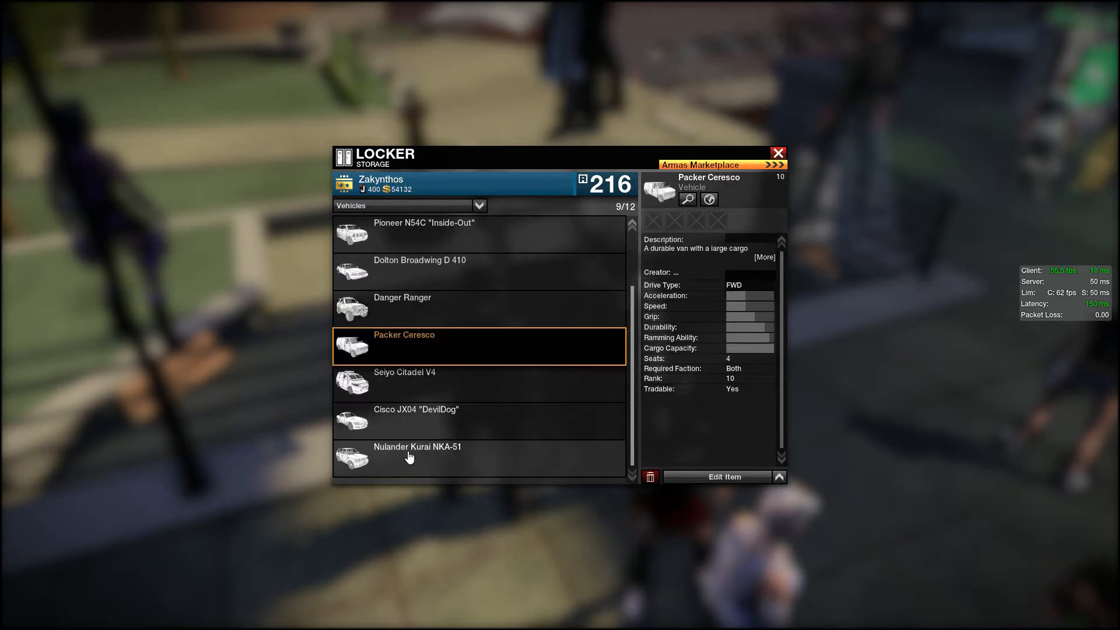
{"action": "left_click", "coordinate": [417, 457]}
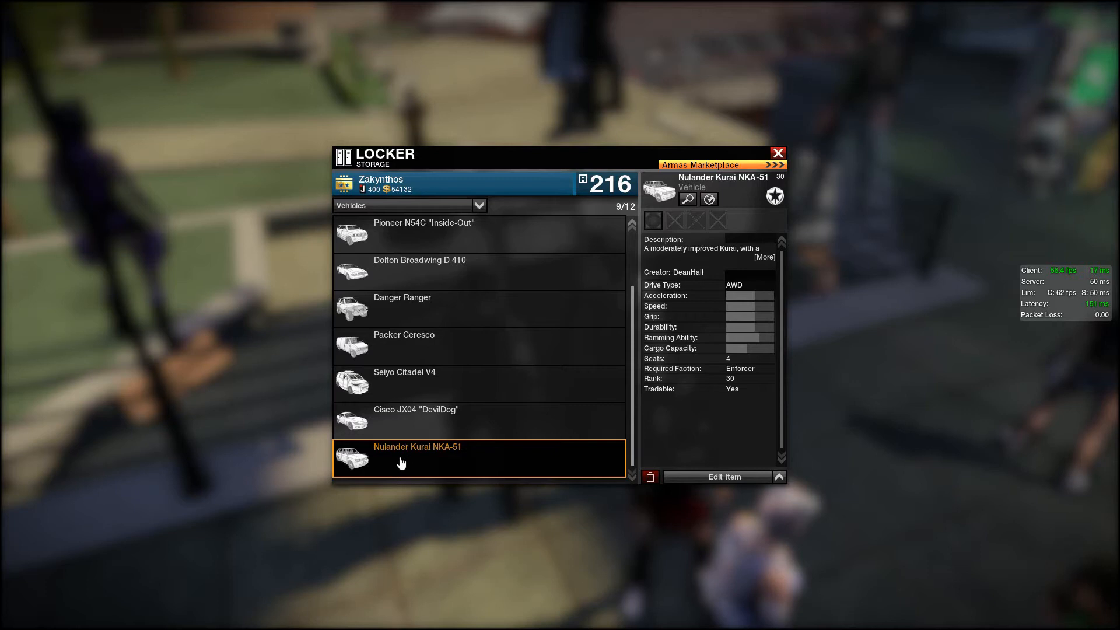
{"action": "left_click", "coordinate": [778, 153]}
{"action": "type", "text": "The first one who"}
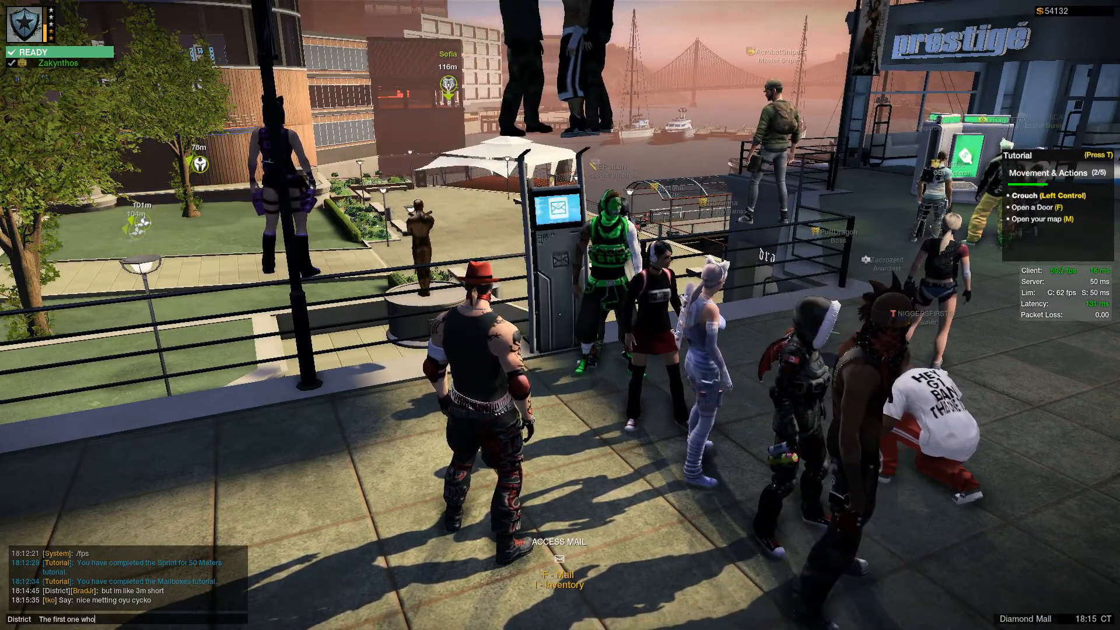
- Type 'whisper' and 'Im not jok' into the District chat
{"action": "type", "text": "whisper"}
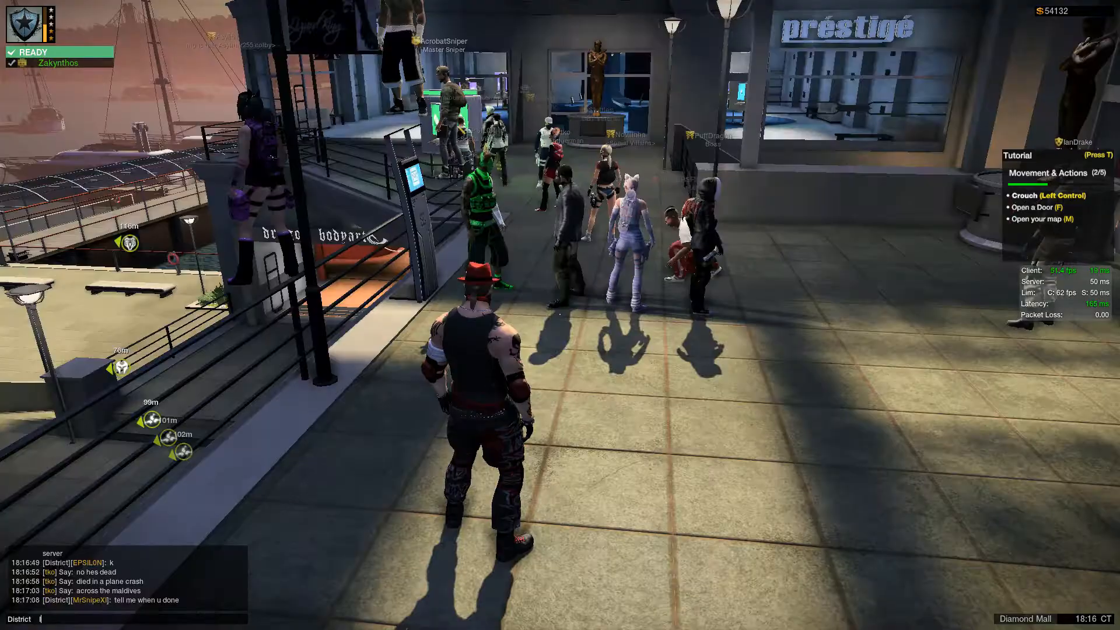
{"action": "type", "text": "Im not jok"}
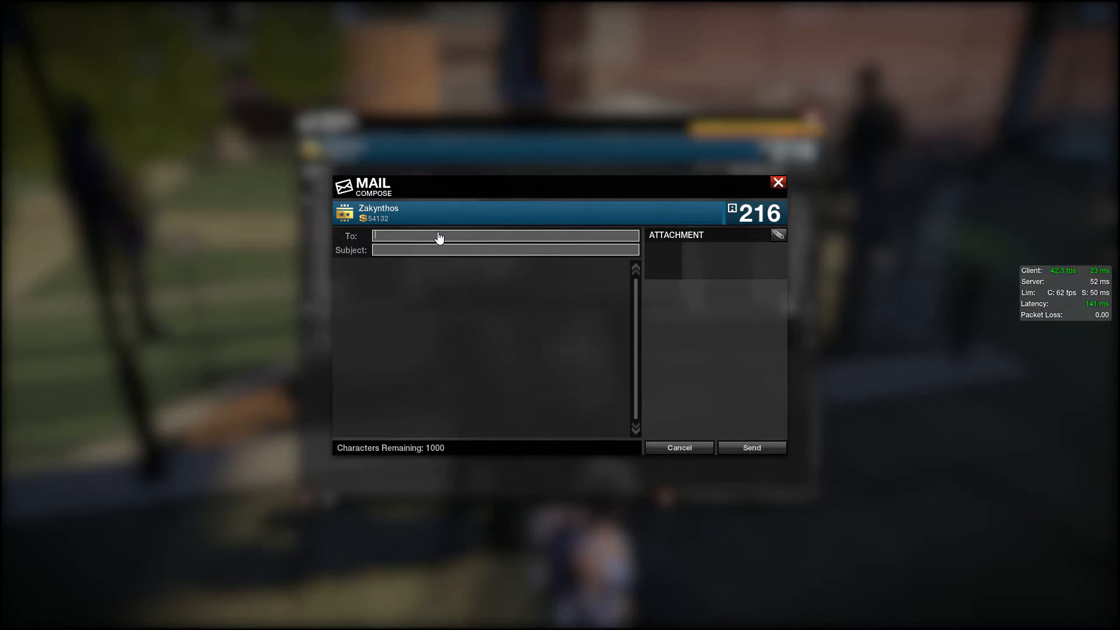
- Compose a new mail to Daesy with subject '123'
{"action": "type", "text": "Daesy"}
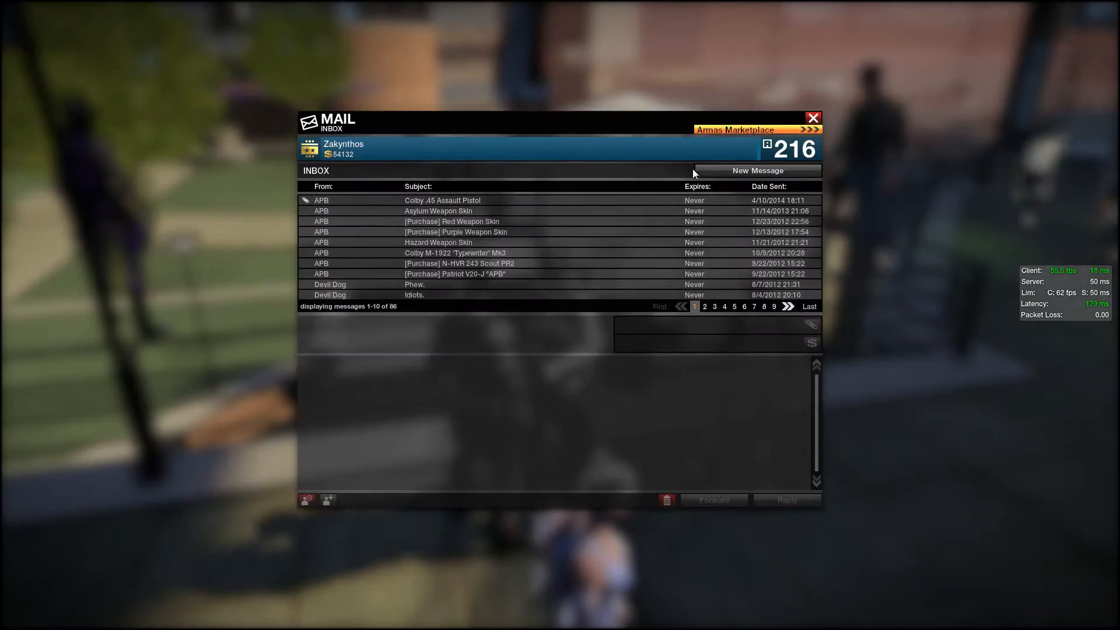
{"action": "left_click", "coordinate": [757, 170]}
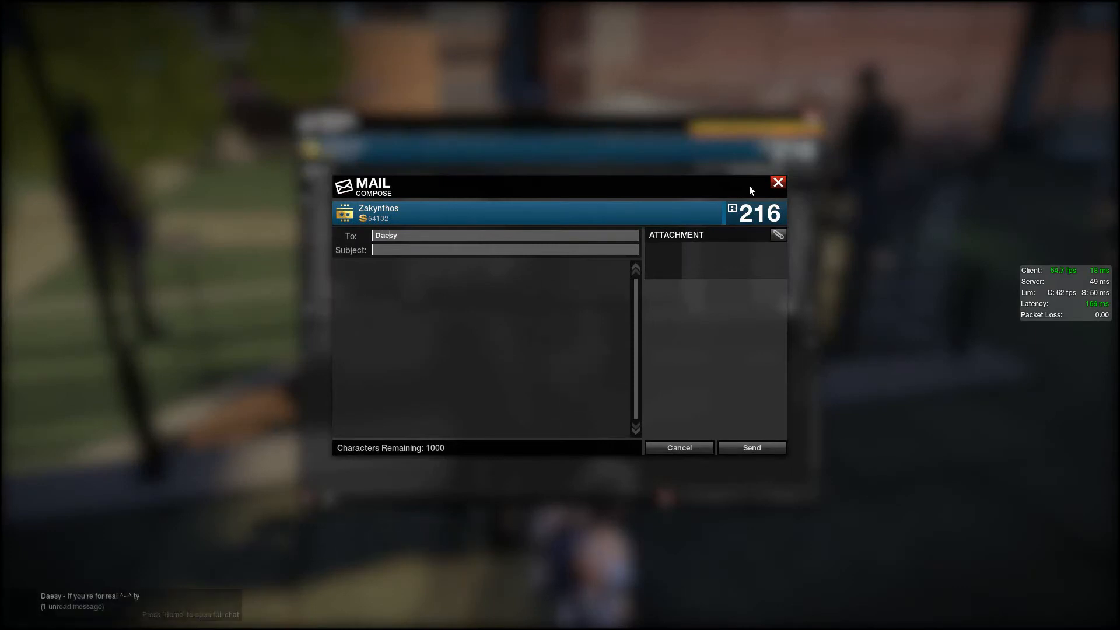
{"action": "type", "text": "123"}
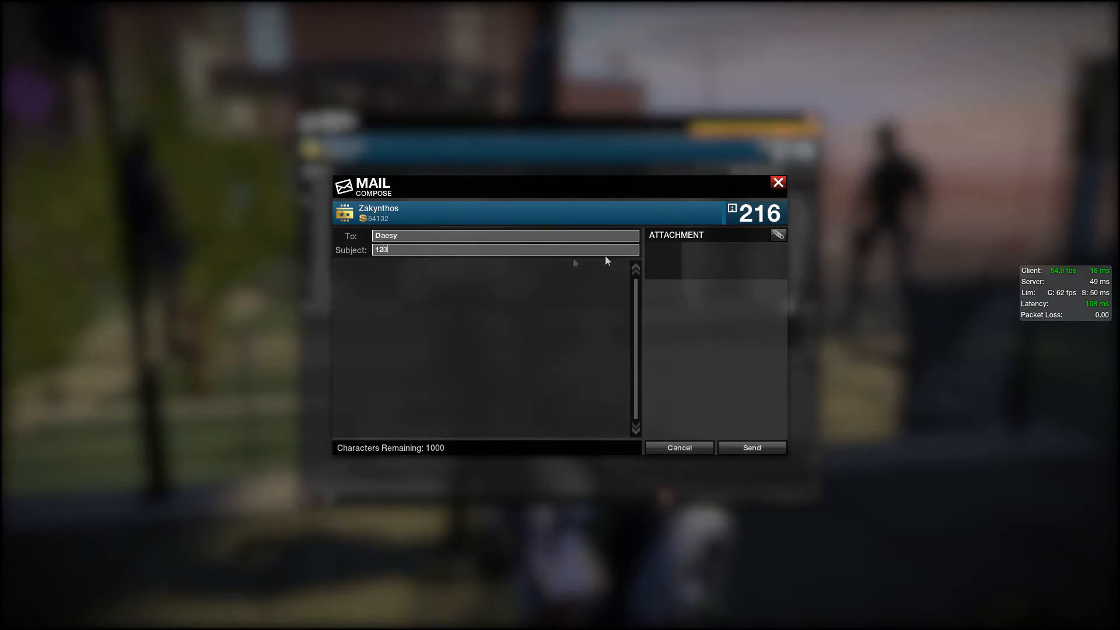
{"action": "left_click", "coordinate": [679, 447]}
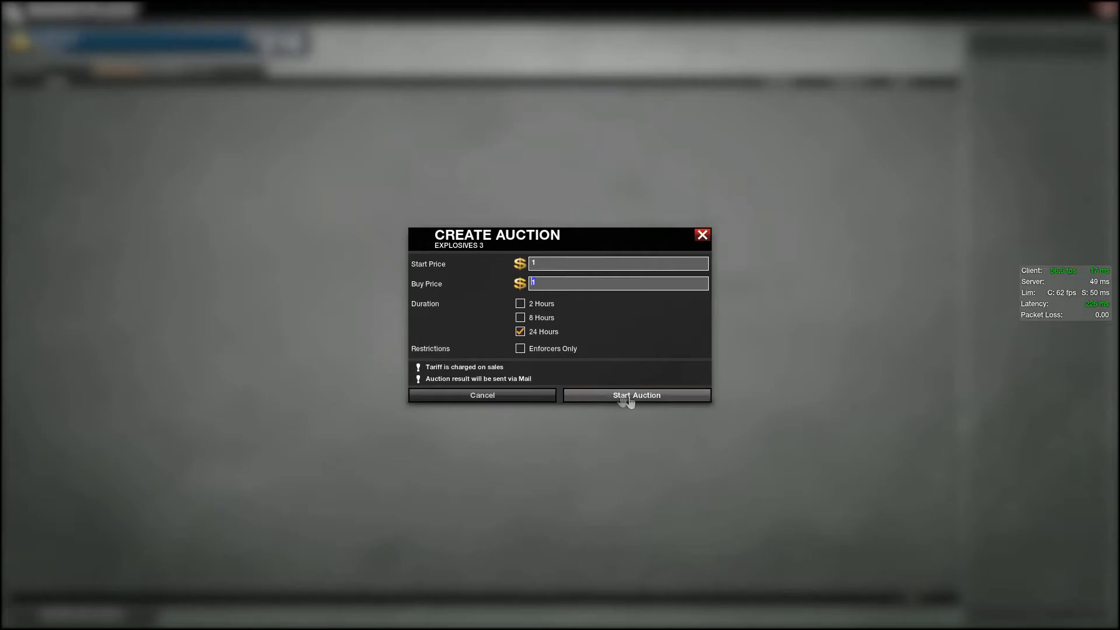
- List Explosives 3 at $1, then begin another item auction
{"action": "left_click", "coordinate": [635, 395]}
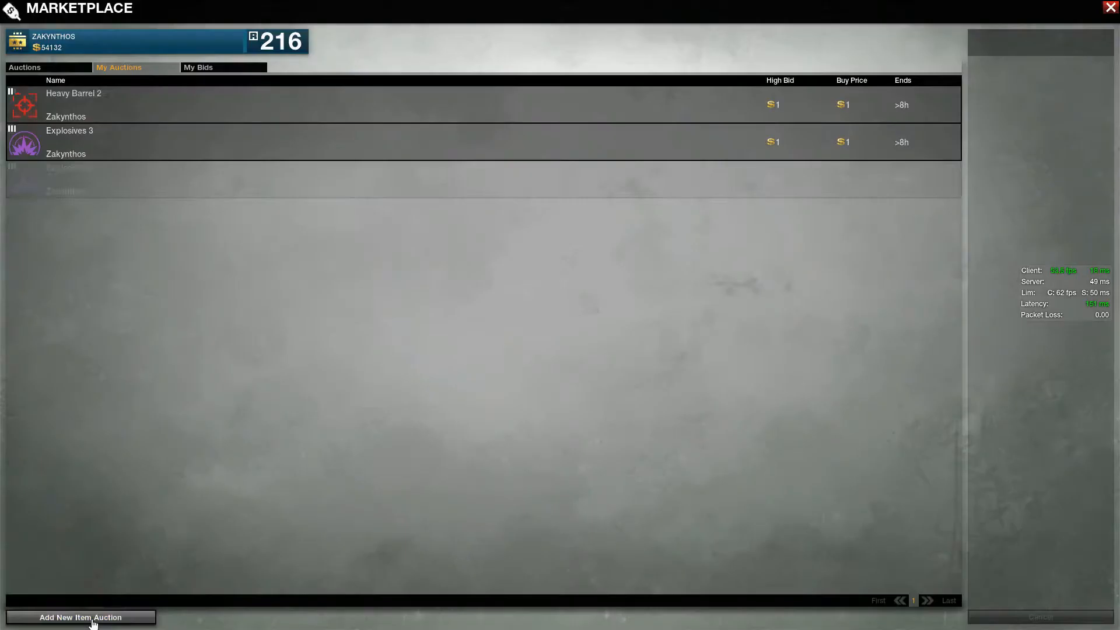
{"action": "left_click", "coordinate": [80, 617]}
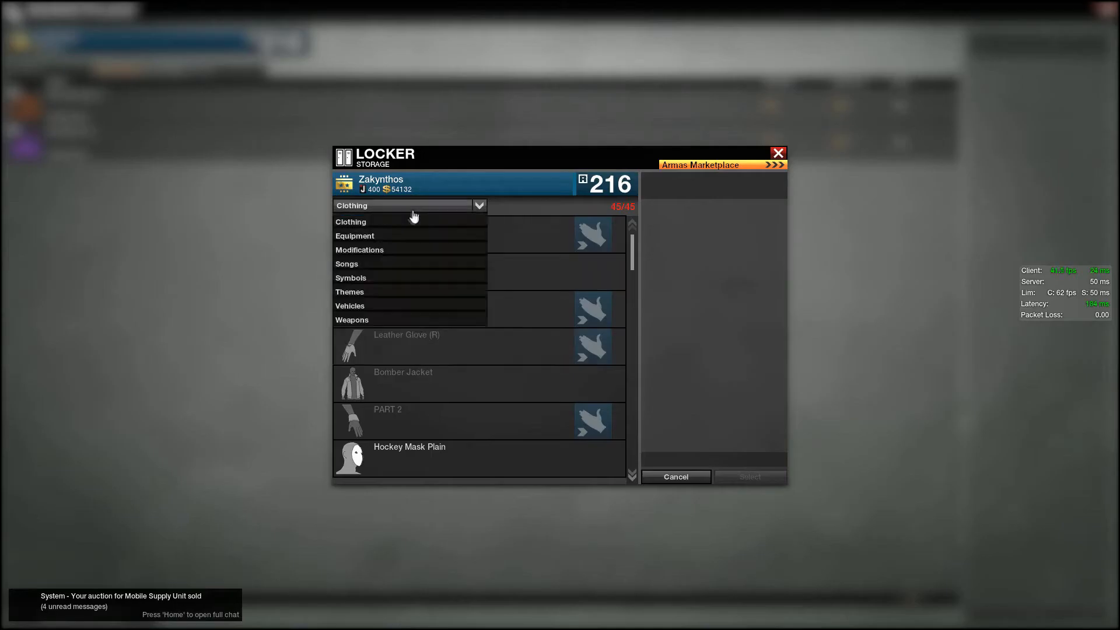
- Auction the Mobile Supply Units at $1 and pick a stored vehicle to list
{"action": "left_click", "coordinate": [350, 222]}
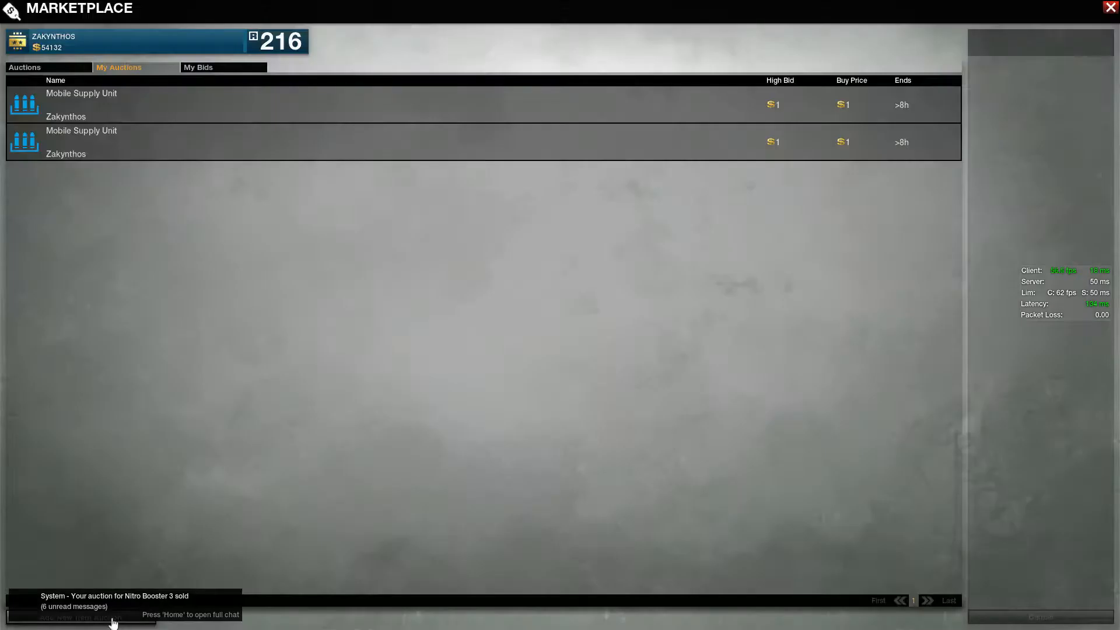
{"action": "left_click", "coordinate": [82, 617]}
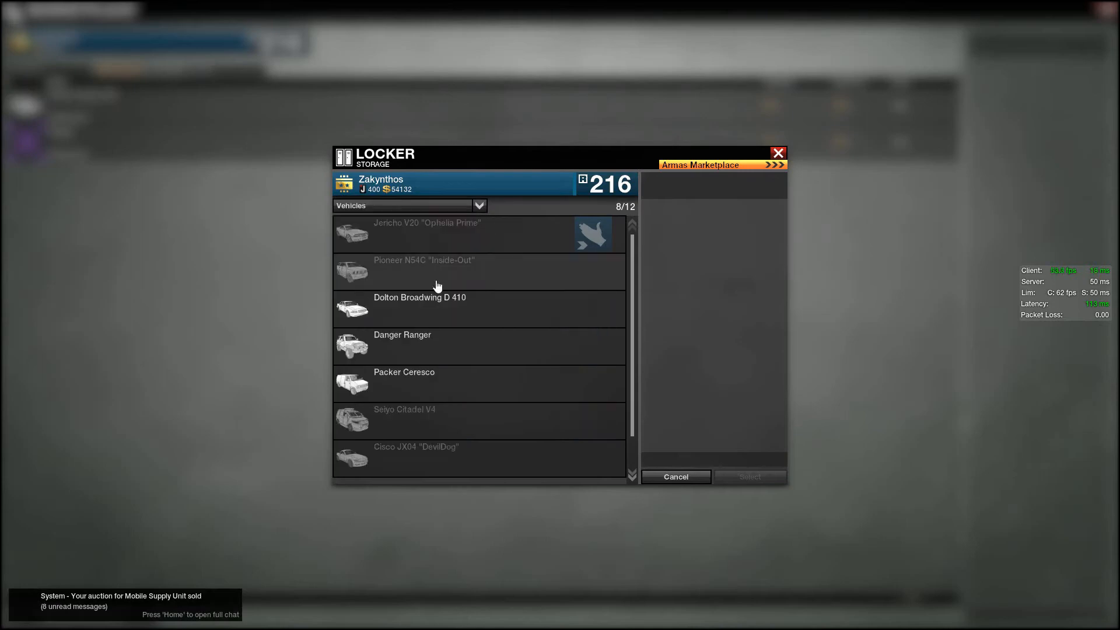
{"action": "left_click", "coordinate": [479, 204]}
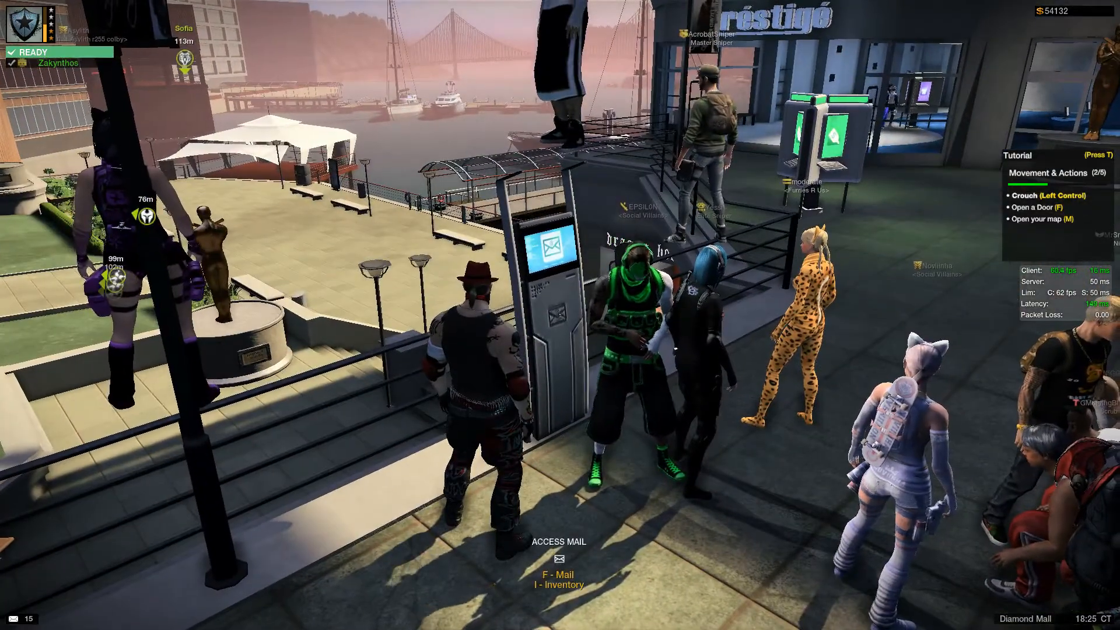
- Read the Marketplace sale notices for the Tagger, the Police Hat and another item
{"action": "key", "text": "f"}
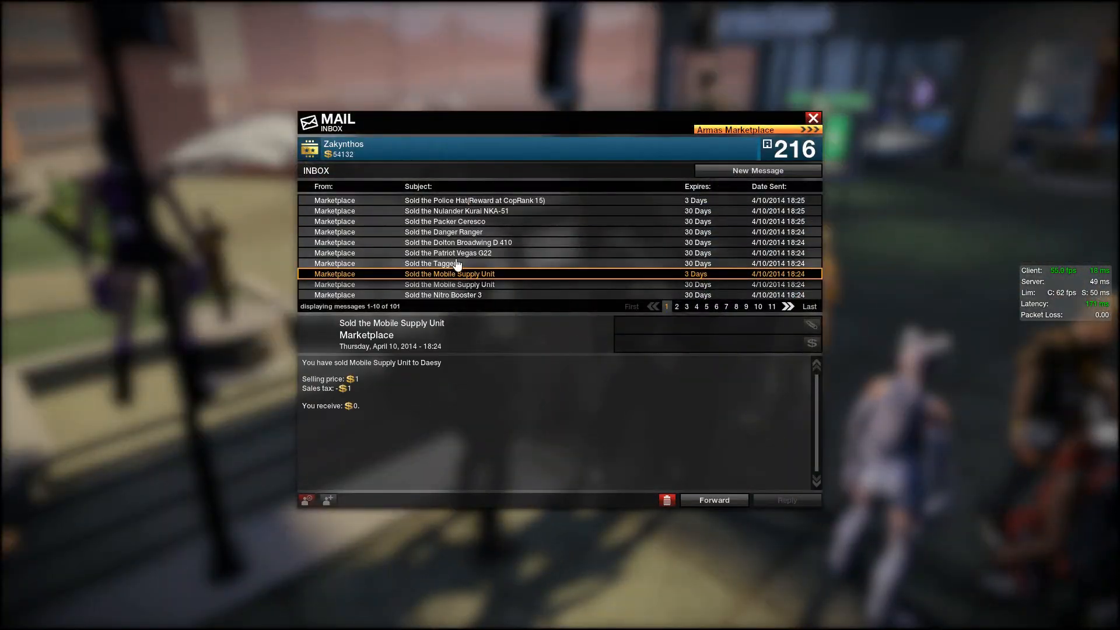
{"action": "left_click", "coordinate": [429, 264]}
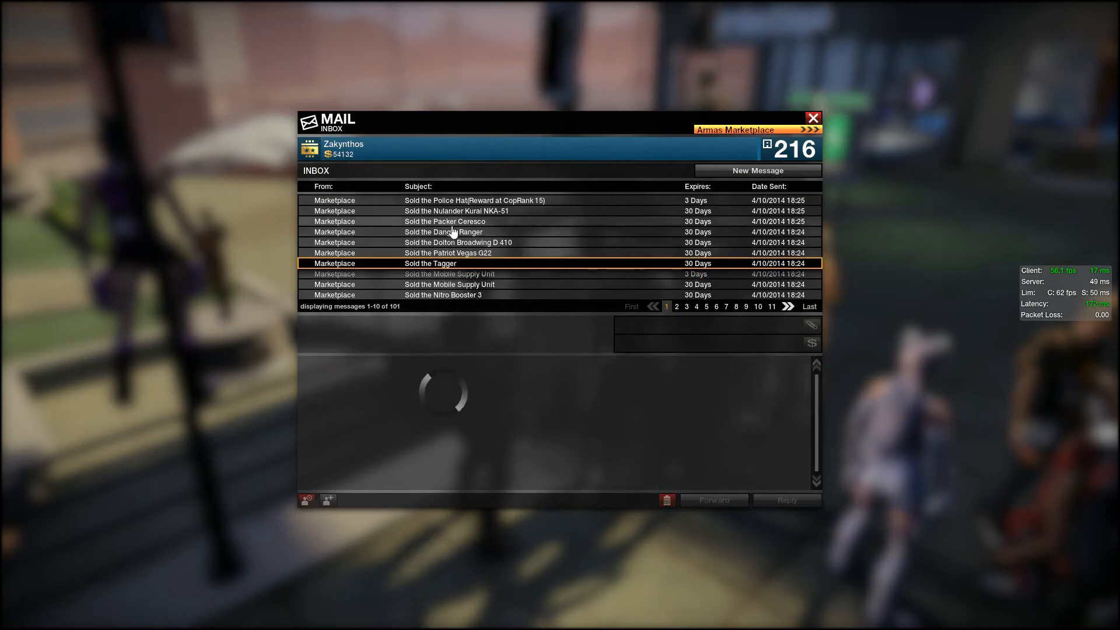
{"action": "left_click", "coordinate": [474, 200]}
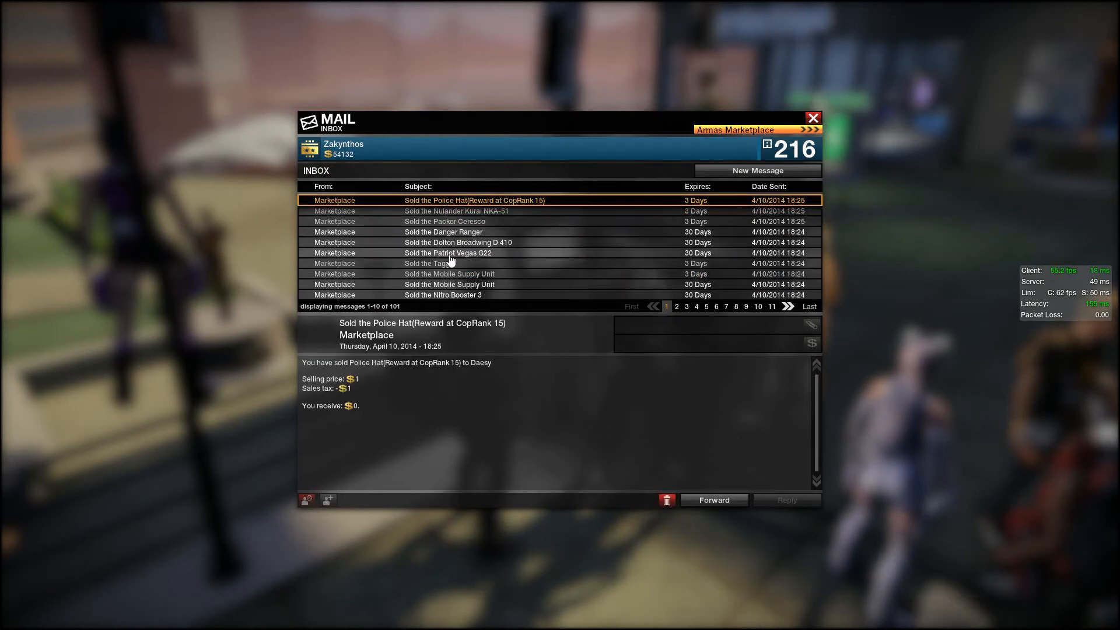
{"action": "left_click", "coordinate": [812, 117]}
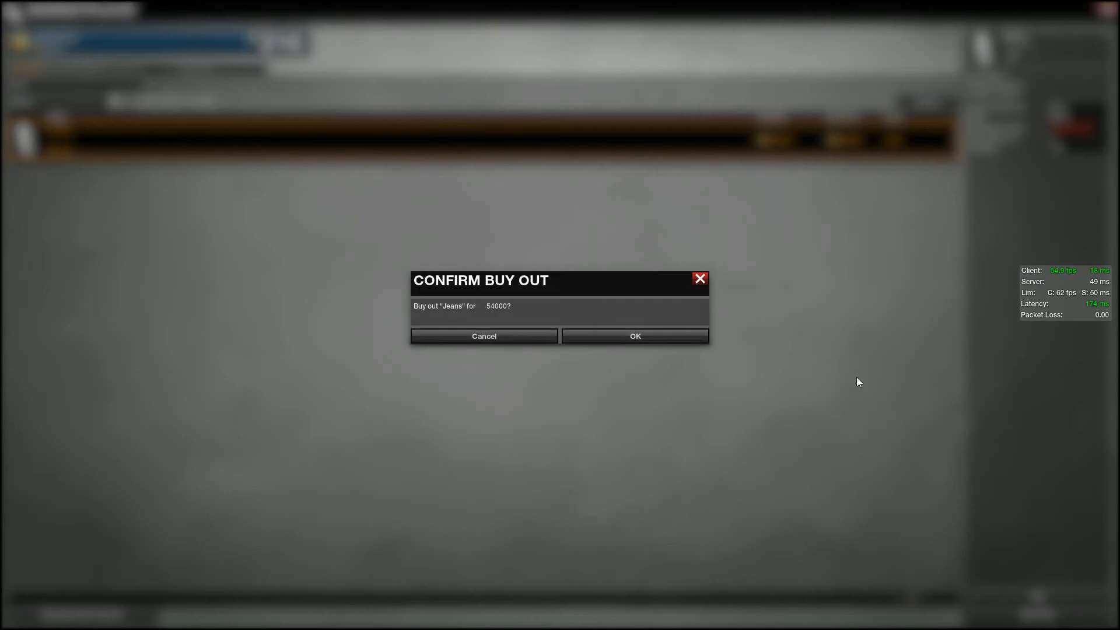
- Confirm the $54000 Jeans buyout and accept the female-only warning
{"action": "left_click", "coordinate": [634, 336]}
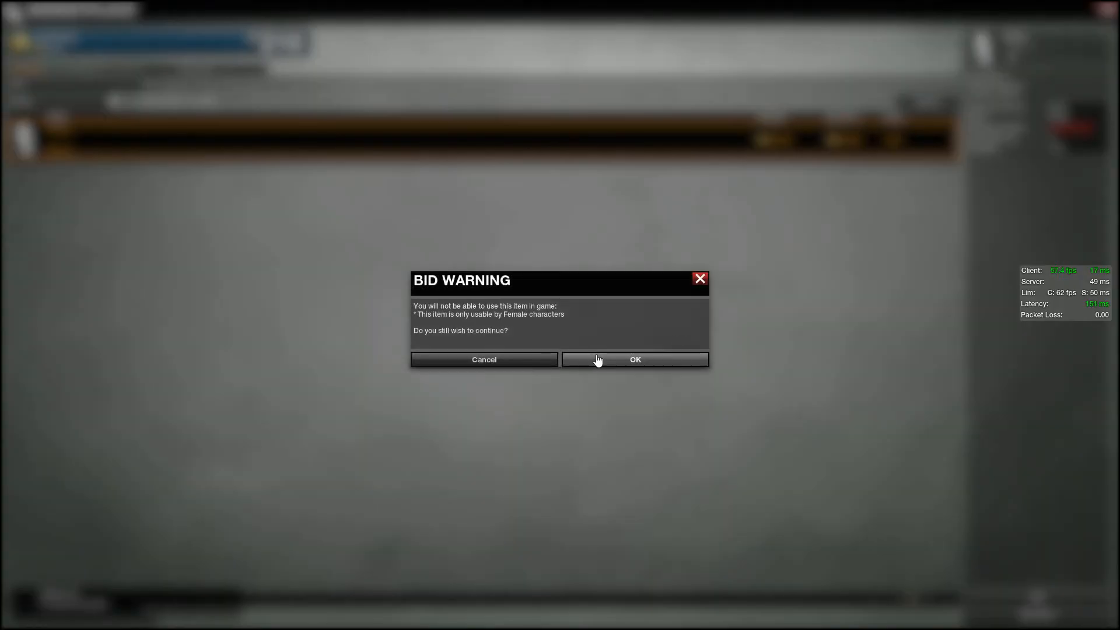
{"action": "left_click", "coordinate": [633, 359]}
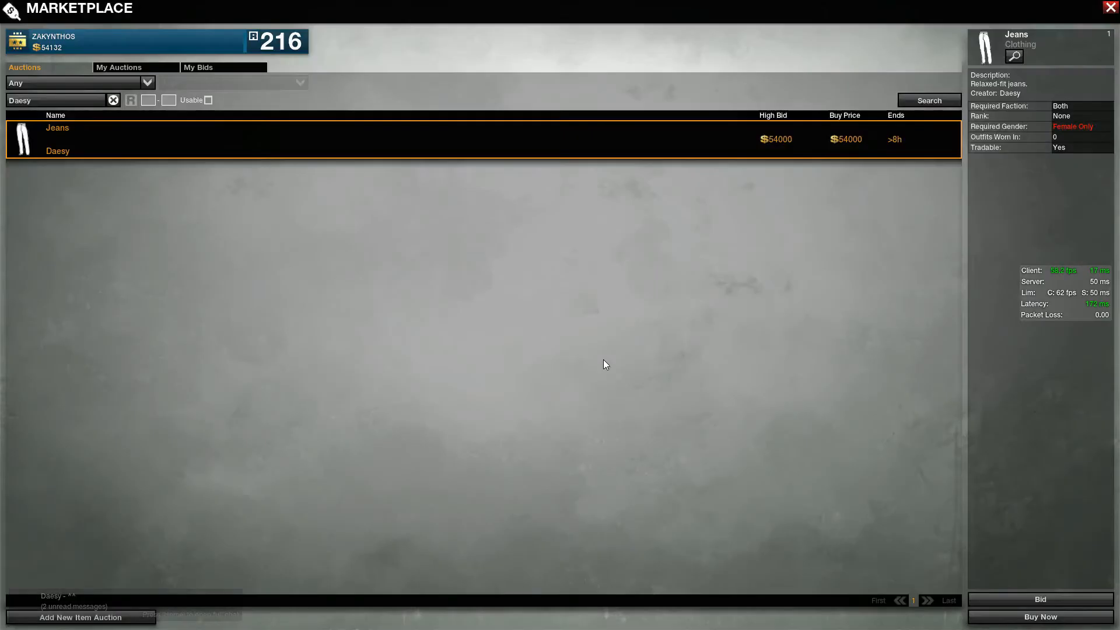